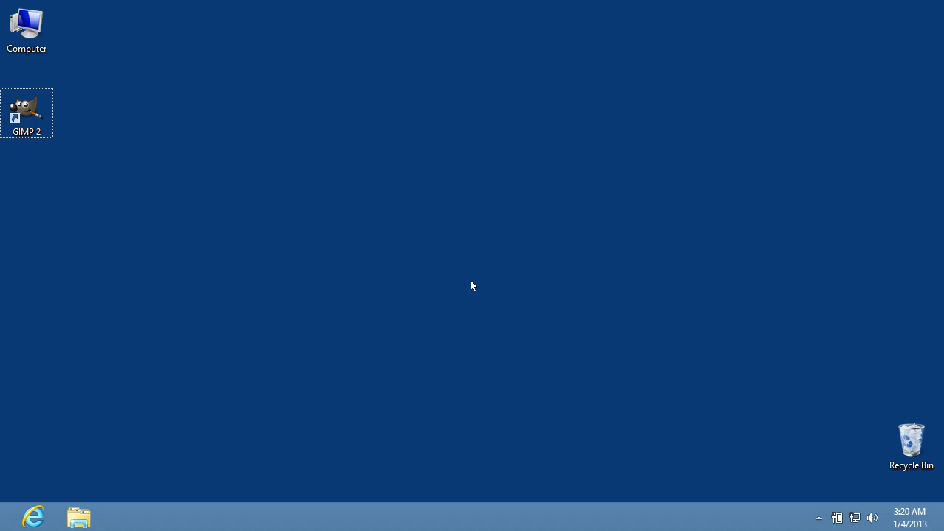
pyautogui.moveTo(424, 265)
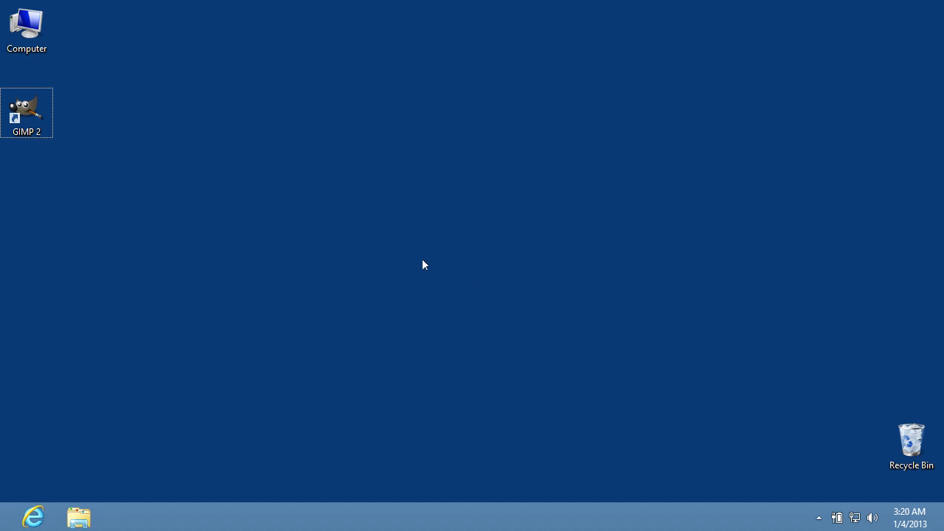
# Step: Launch GIMP and bring up the Open Image dialog on sample.pdf in Documents
pyautogui.doubleClick(26, 112)
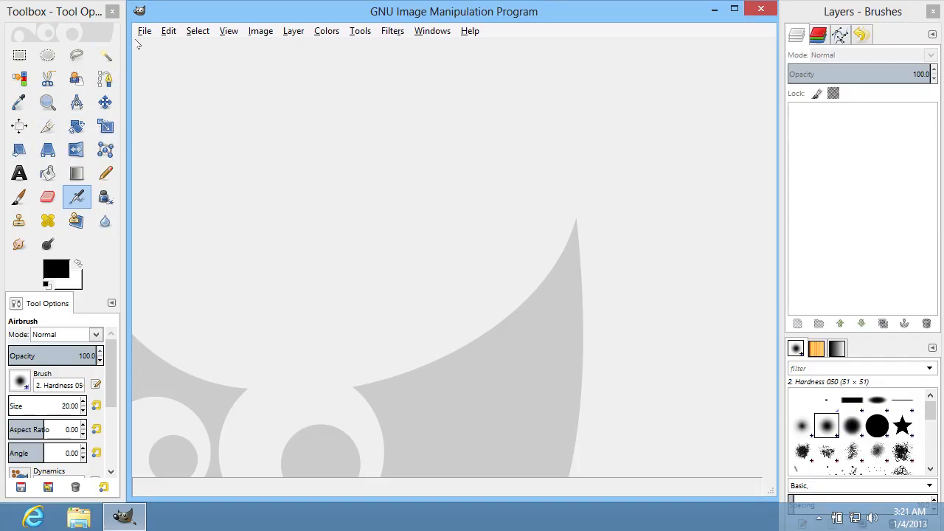
pyautogui.click(145, 31)
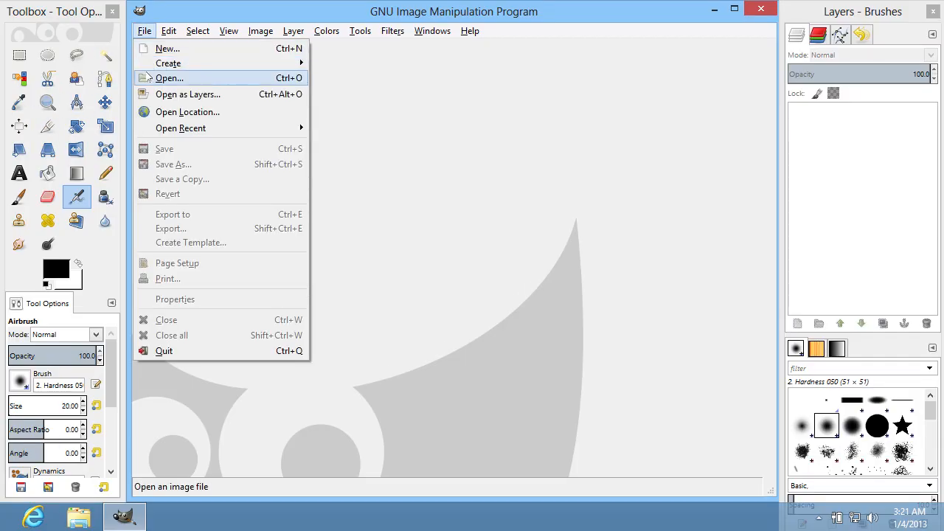
pyautogui.click(169, 77)
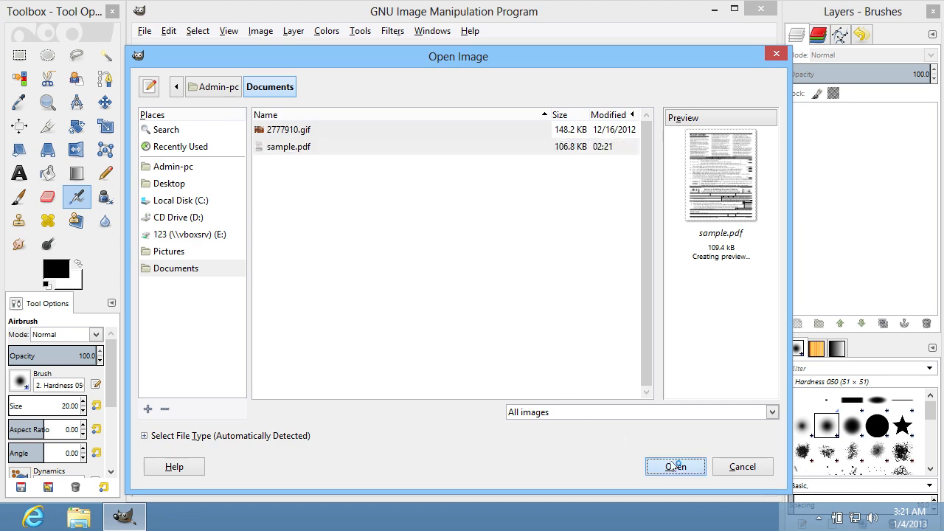
# Step: Open sample.pdf and try typing a page range '1-2' in the PDF import dialog, then clear it
pyautogui.click(674, 466)
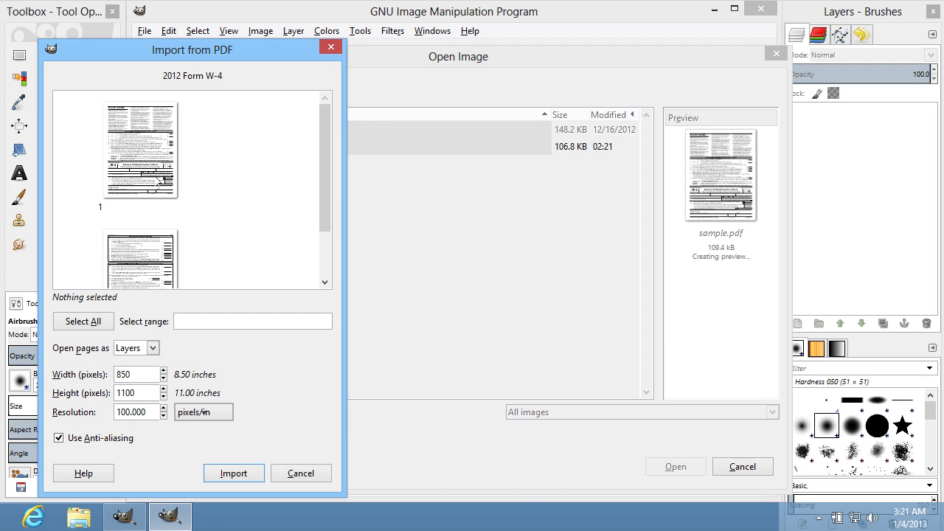
pyautogui.click(82, 321)
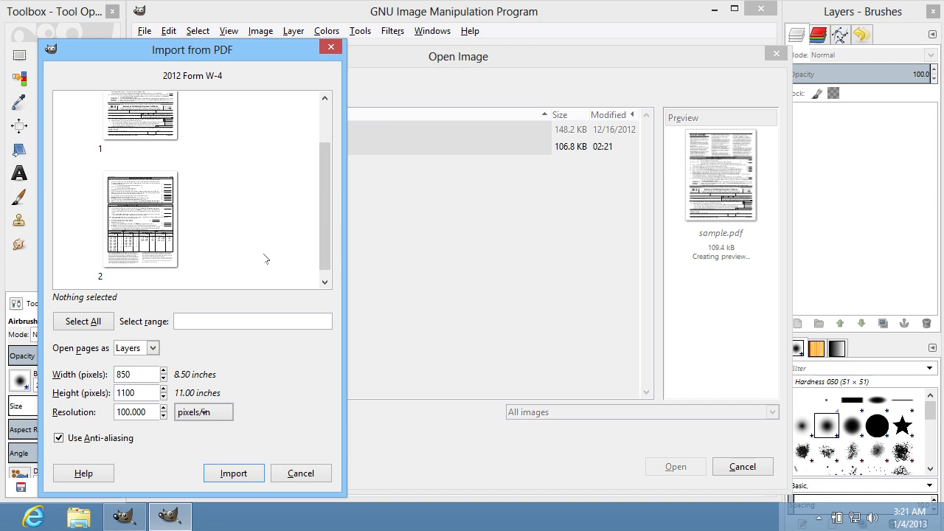
pyautogui.moveTo(245, 268)
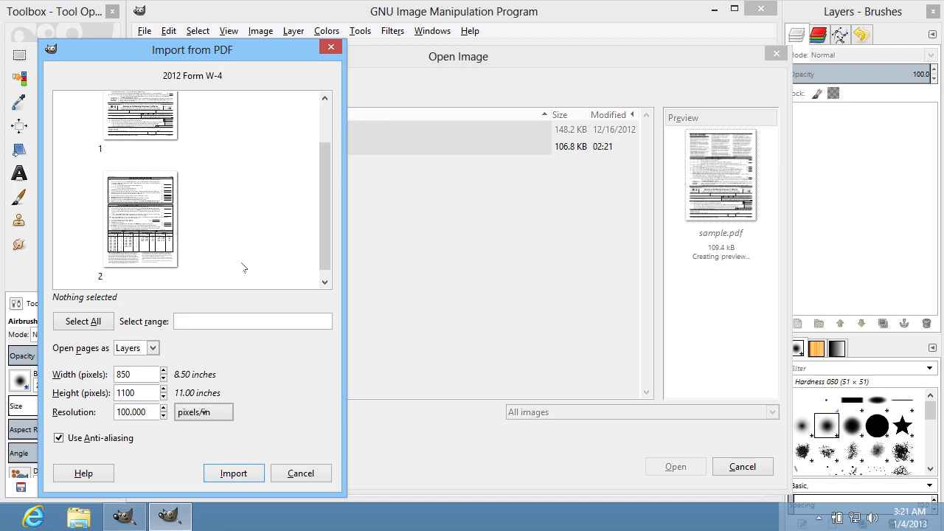
pyautogui.write('1')
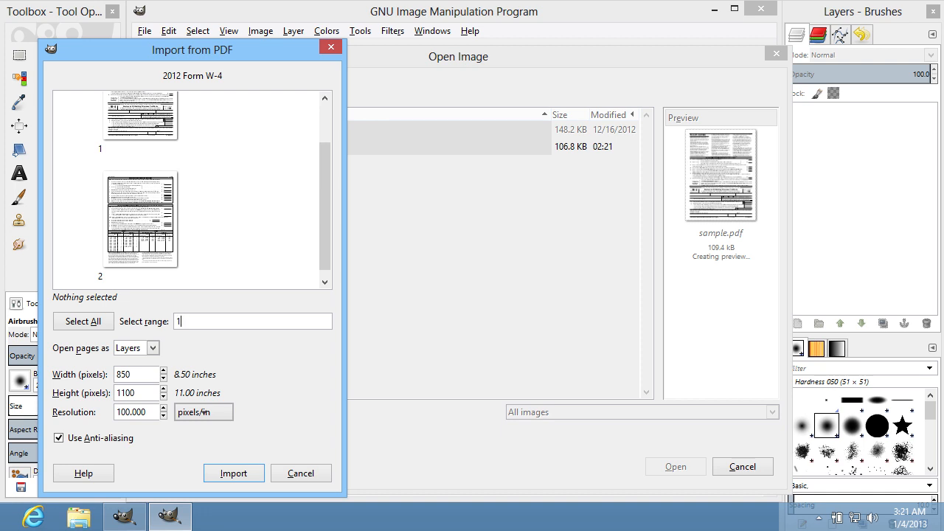
pyautogui.write('-2')
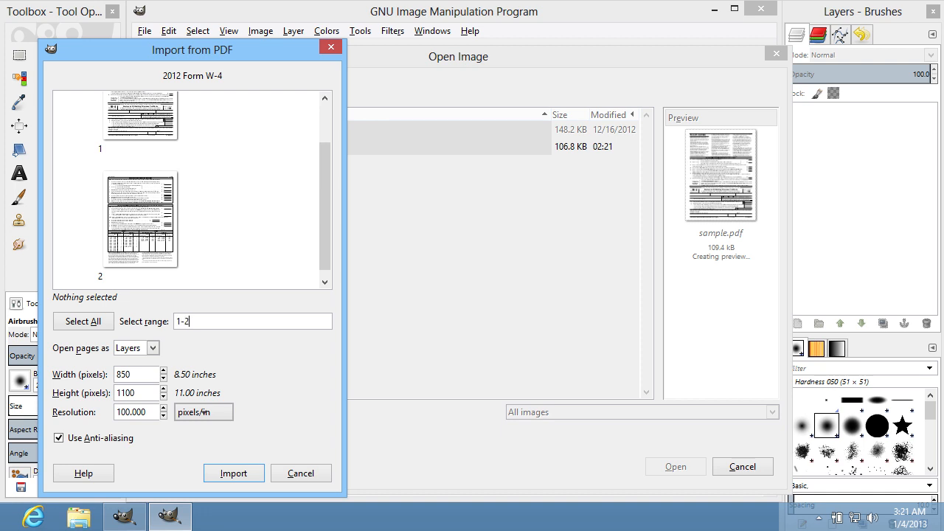
pyautogui.write('-')
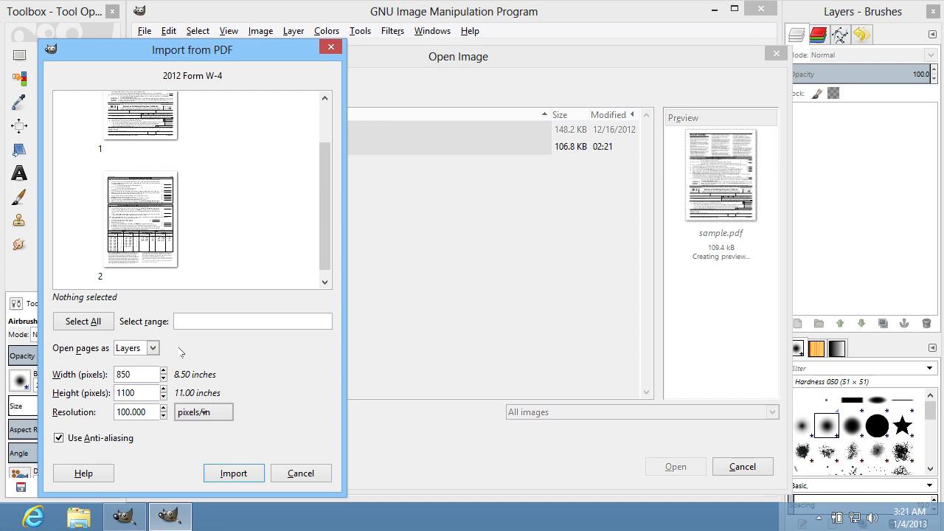
pyautogui.click(82, 321)
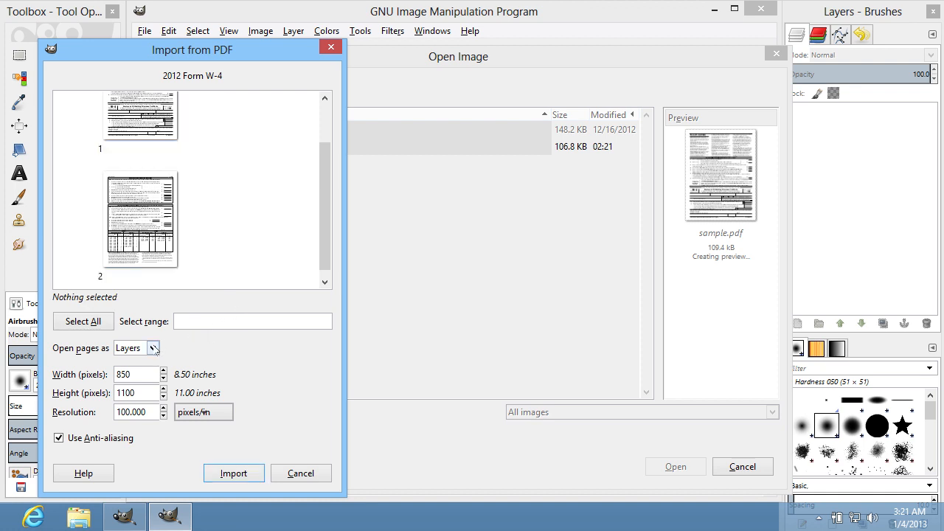
# Step: Keep 'Open pages as' set to Layers with only page 1 selected
pyautogui.click(152, 347)
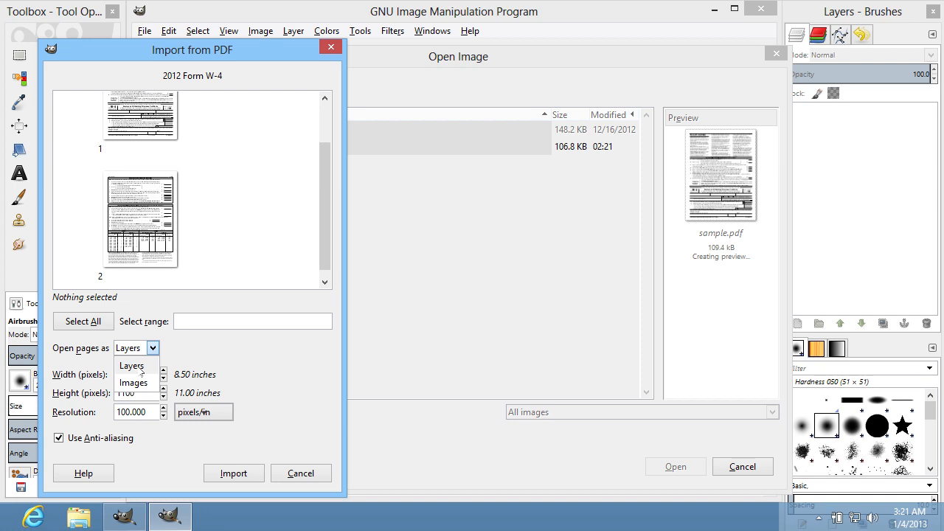
pyautogui.click(152, 348)
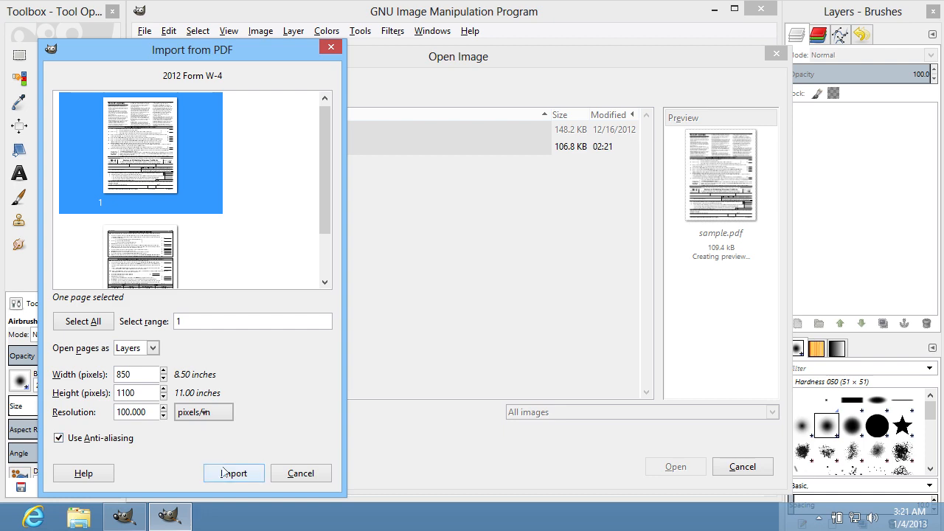
# Step: Import page 1 as an 849×1099 image and switch to the Text tool
pyautogui.click(234, 473)
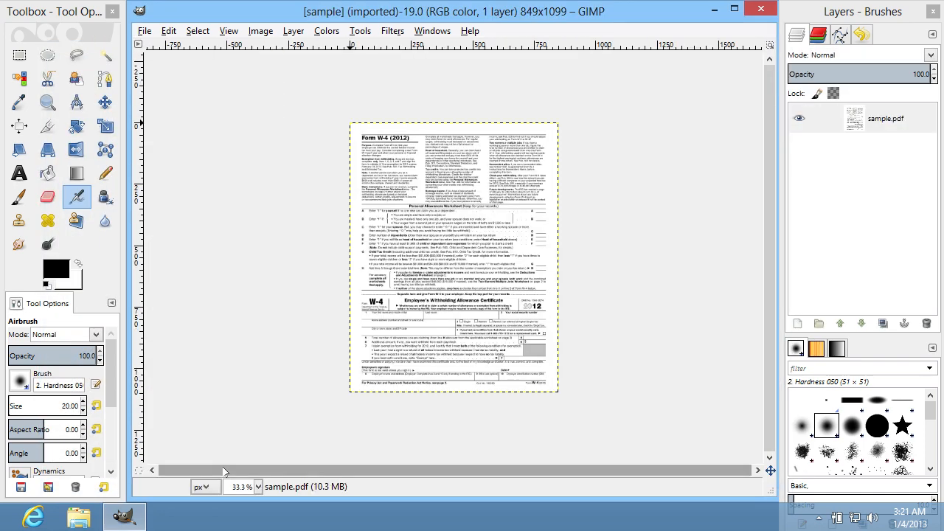
pyautogui.moveTo(209, 407)
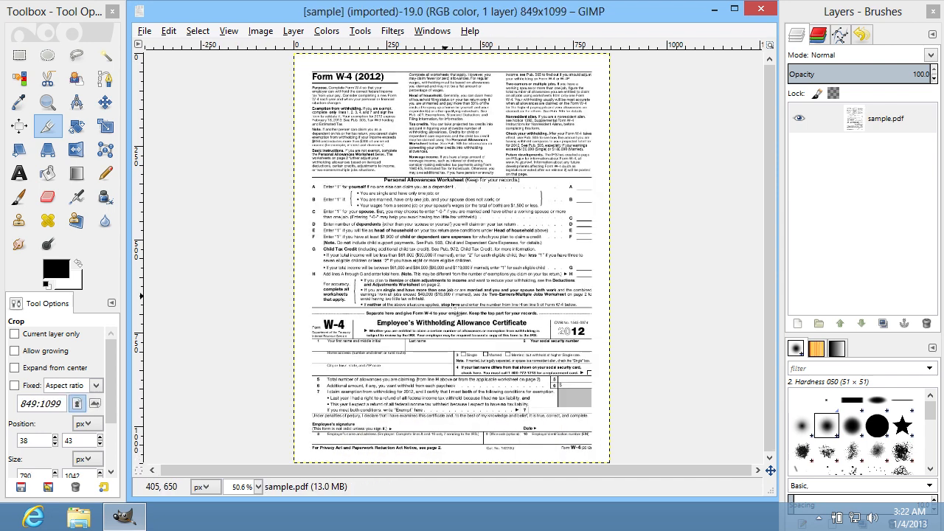
pyautogui.click(19, 173)
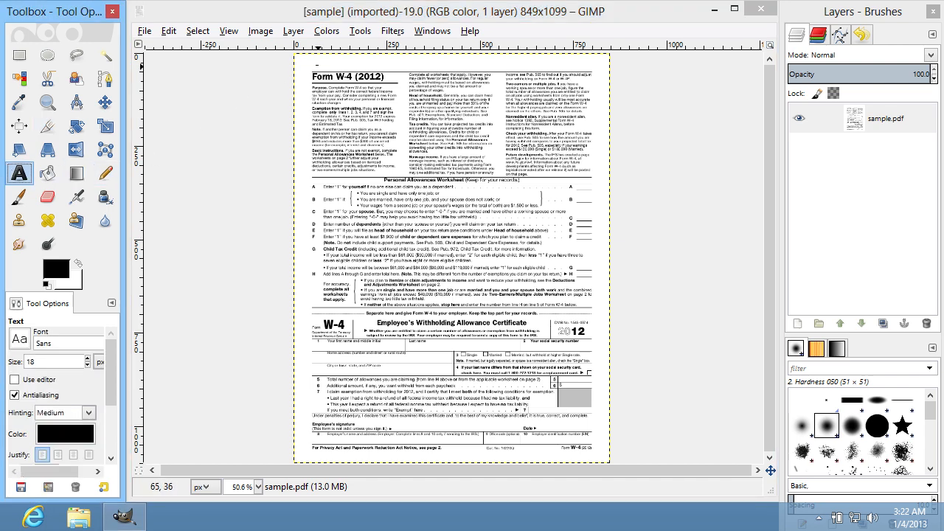